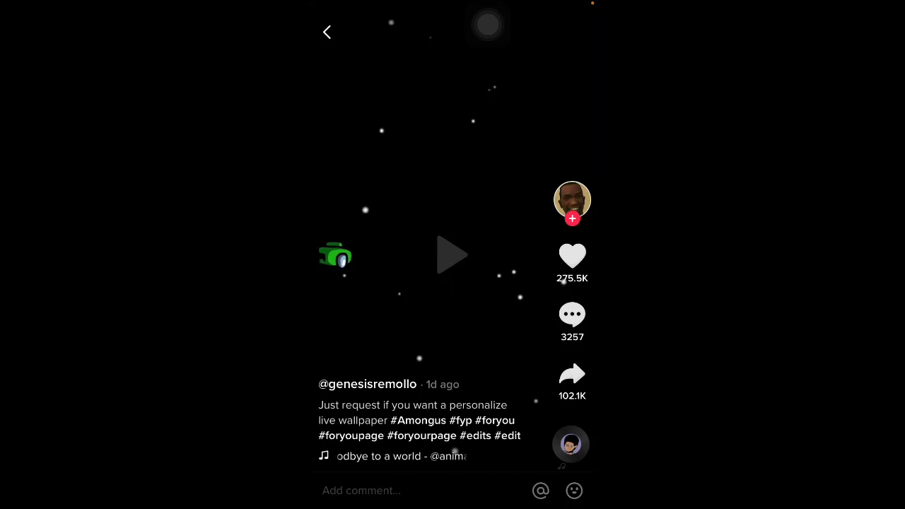
Save the starry Among Us video as a Live Photo from its share options.
click(571, 375)
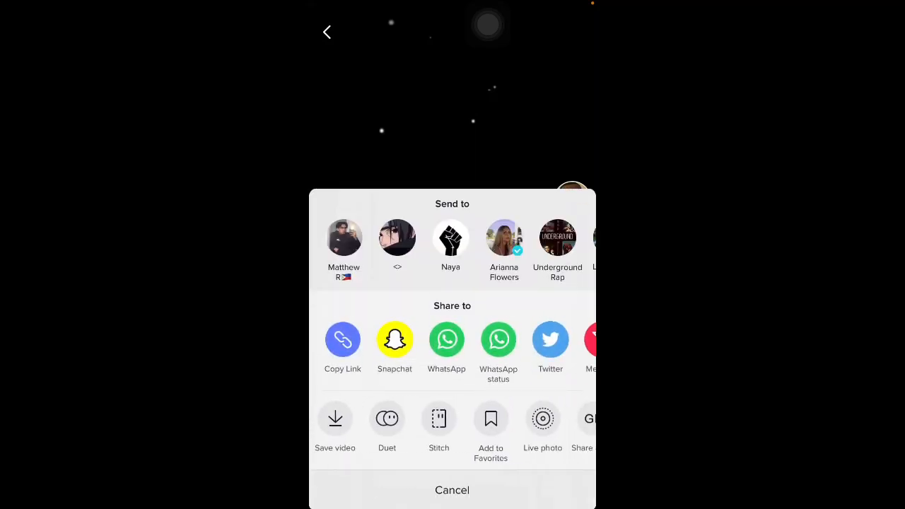
click(543, 419)
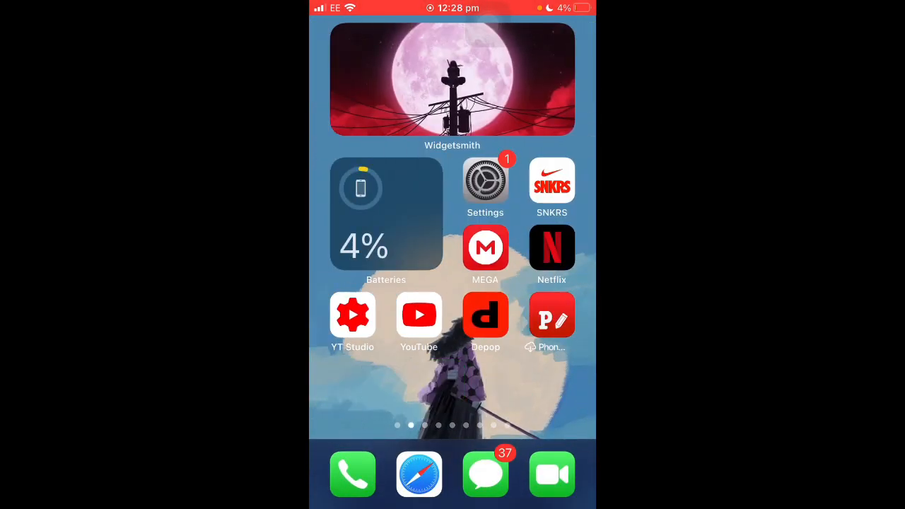
Go into the phone's Settings to reach the wallpaper options.
click(485, 182)
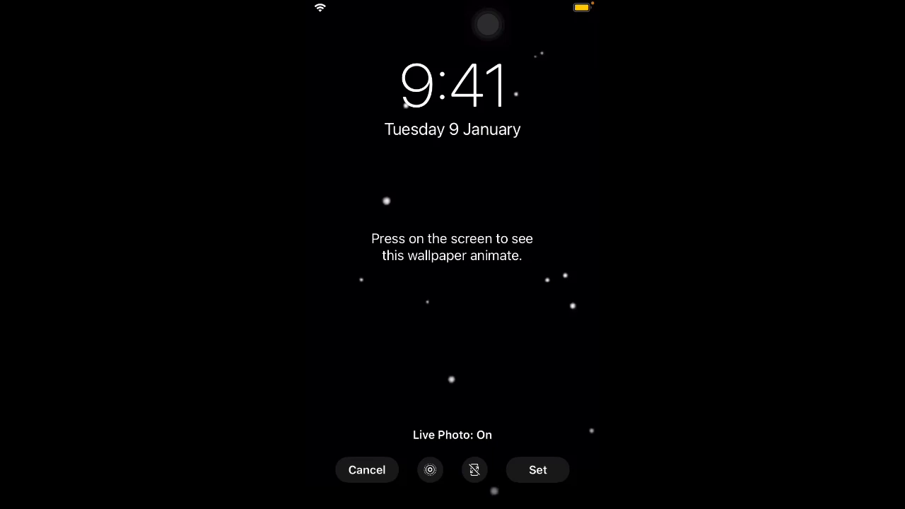
click(453, 255)
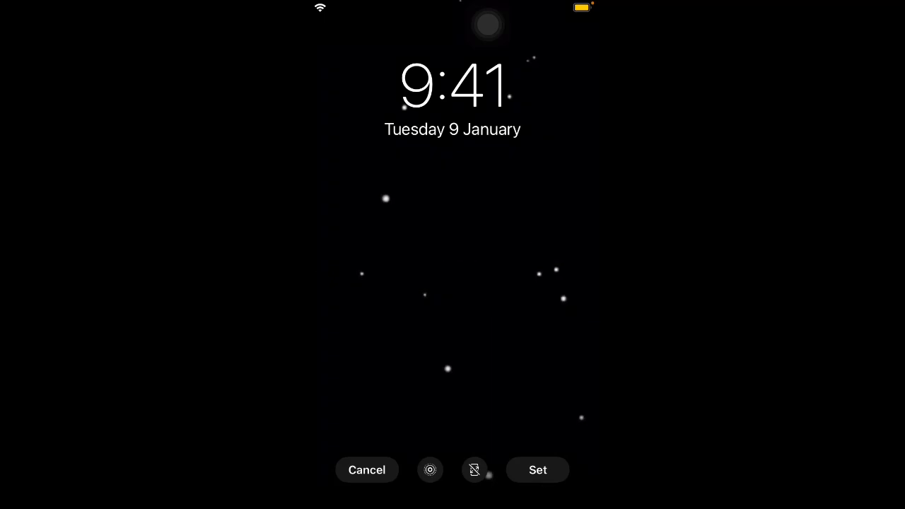
Enable Perspective Zoom with Live Photo kept on, then choose Set to pick target screens.
click(430, 470)
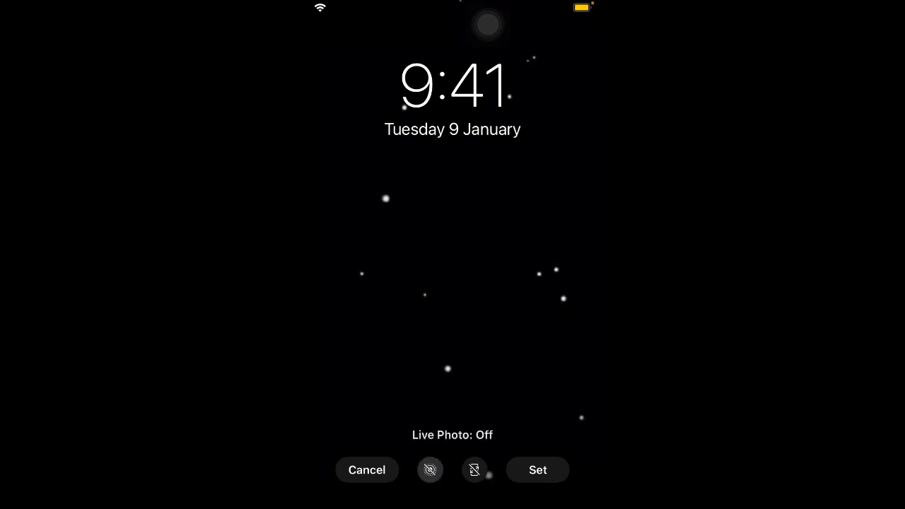
click(430, 470)
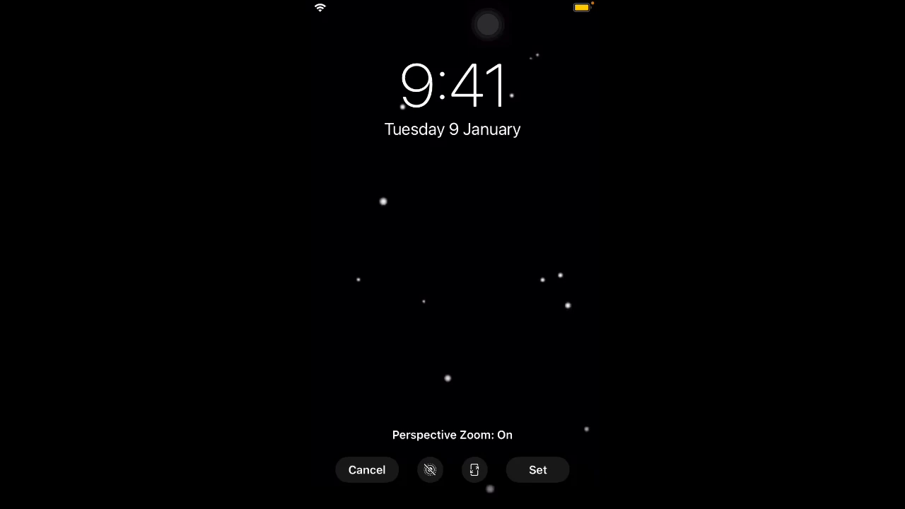
click(430, 470)
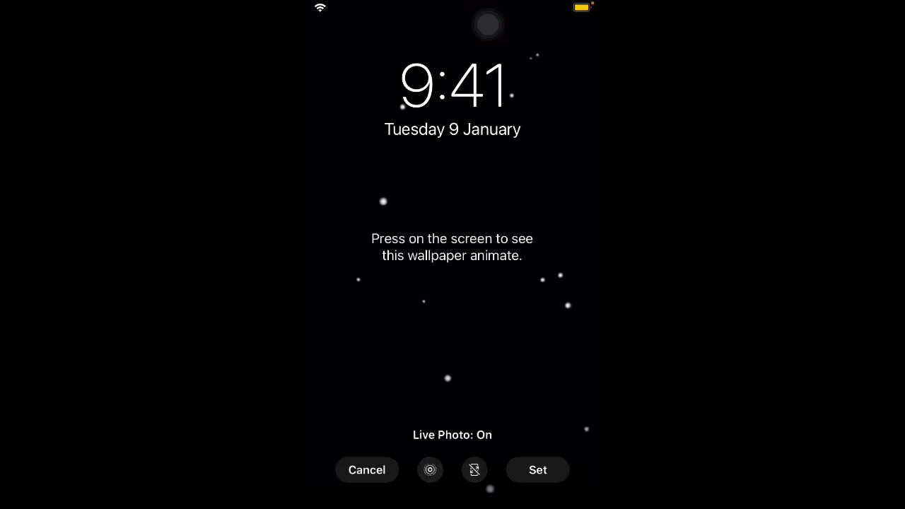
click(452, 255)
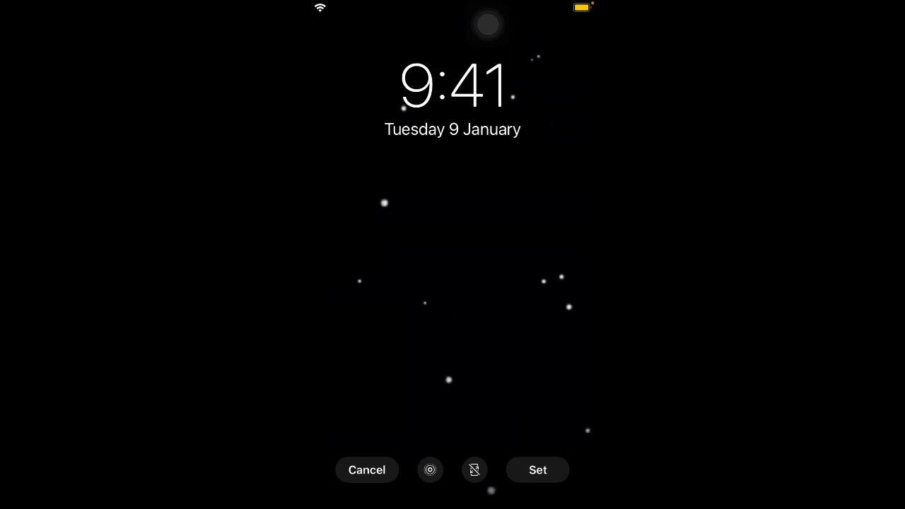
click(538, 470)
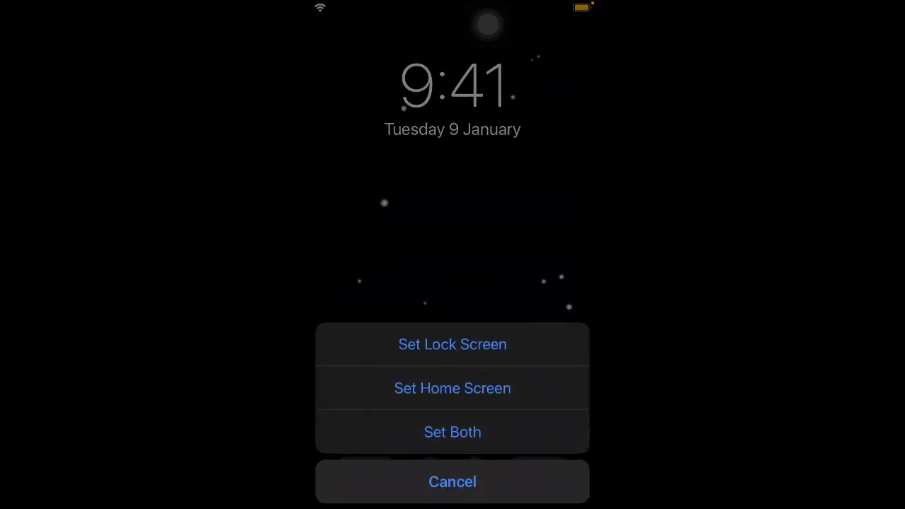